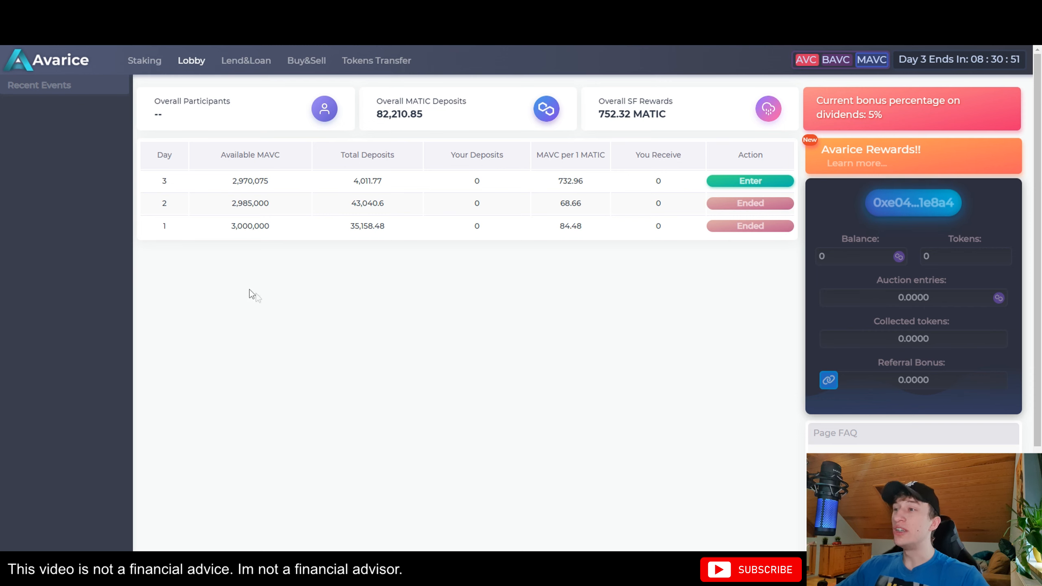
Approve switching the MetaMask wallet network to Binance.
double_click(366, 225)
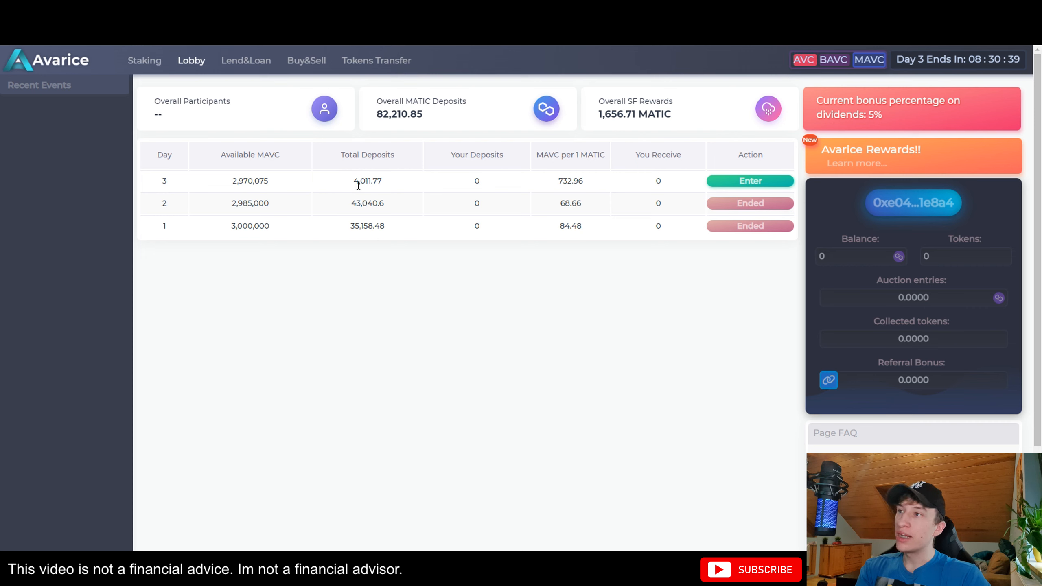
double_click(366, 181)
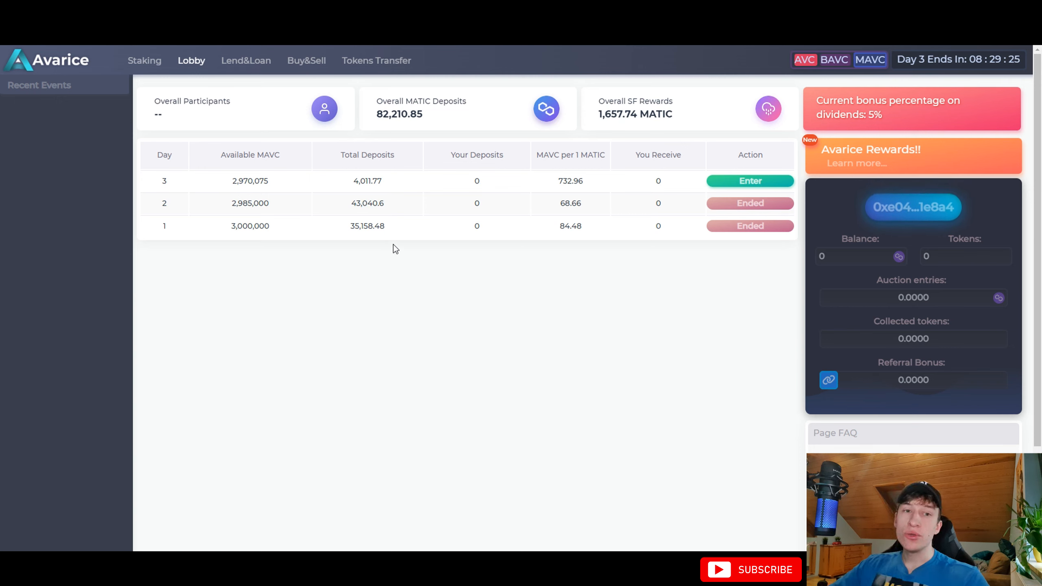
mouse_move(391, 196)
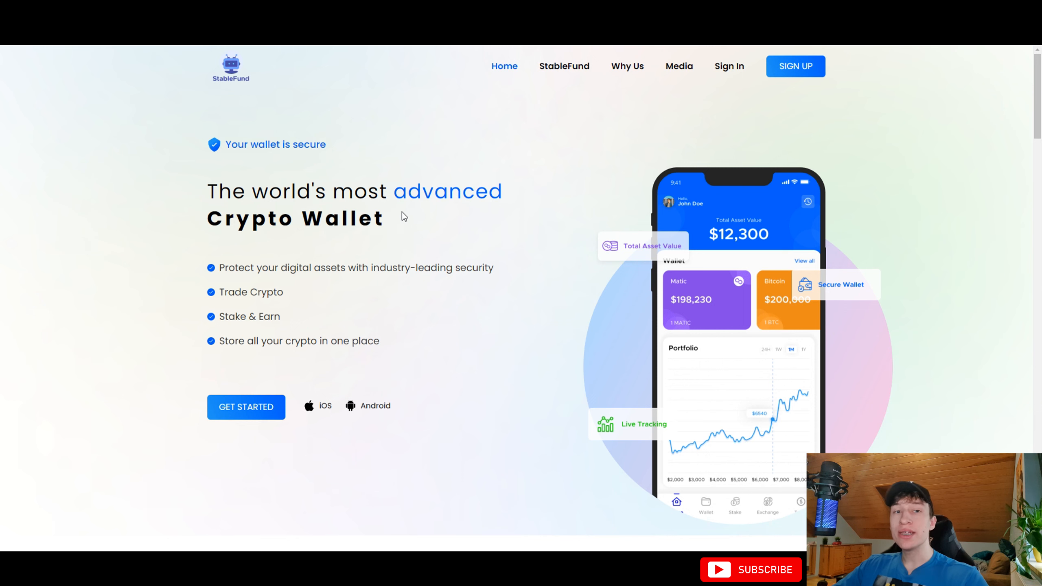
mouse_move(75, 83)
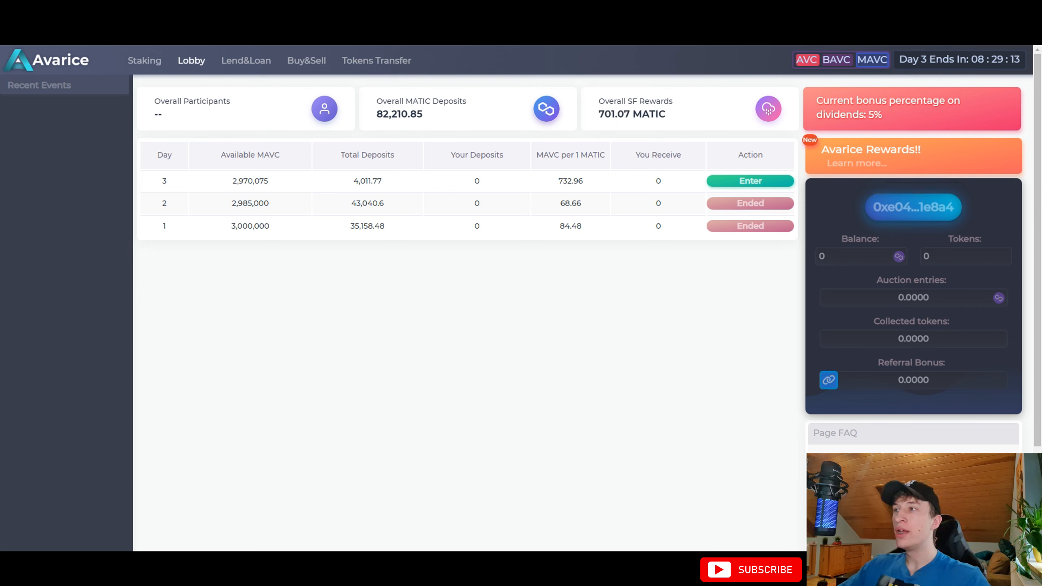
double_click(399, 113)
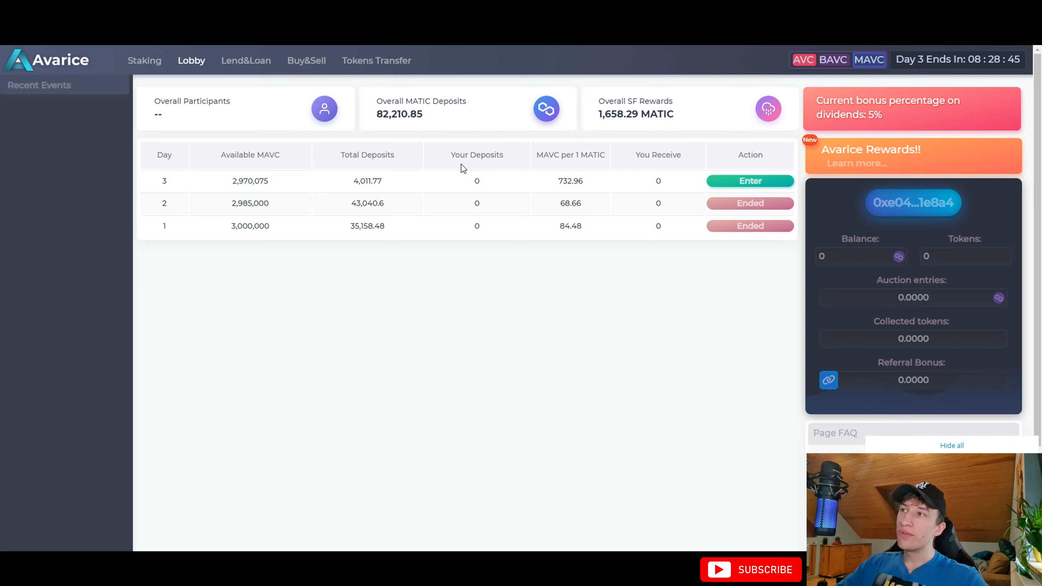
mouse_move(408, 88)
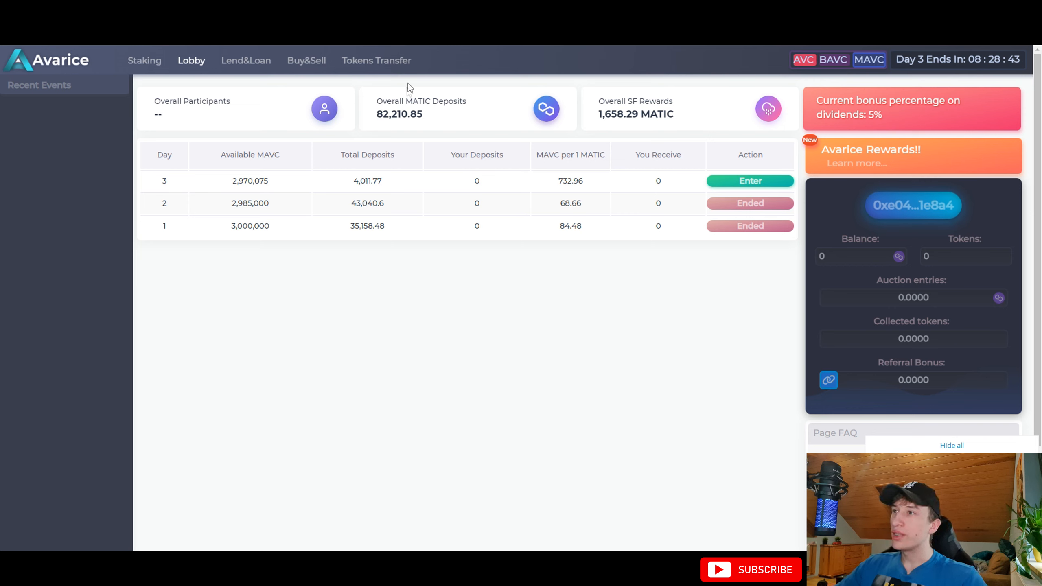
double_click(398, 114)
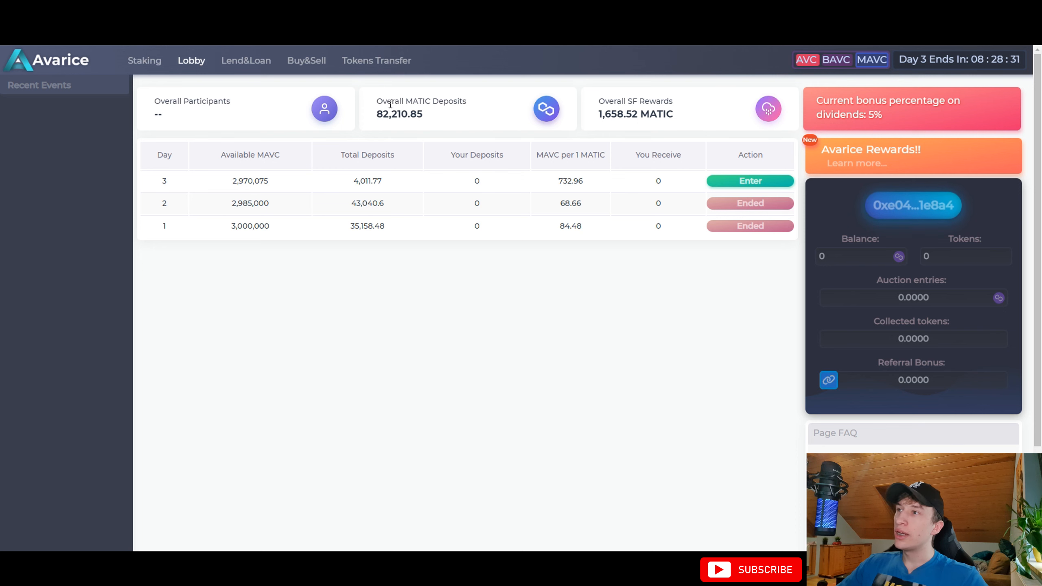
mouse_move(503, 126)
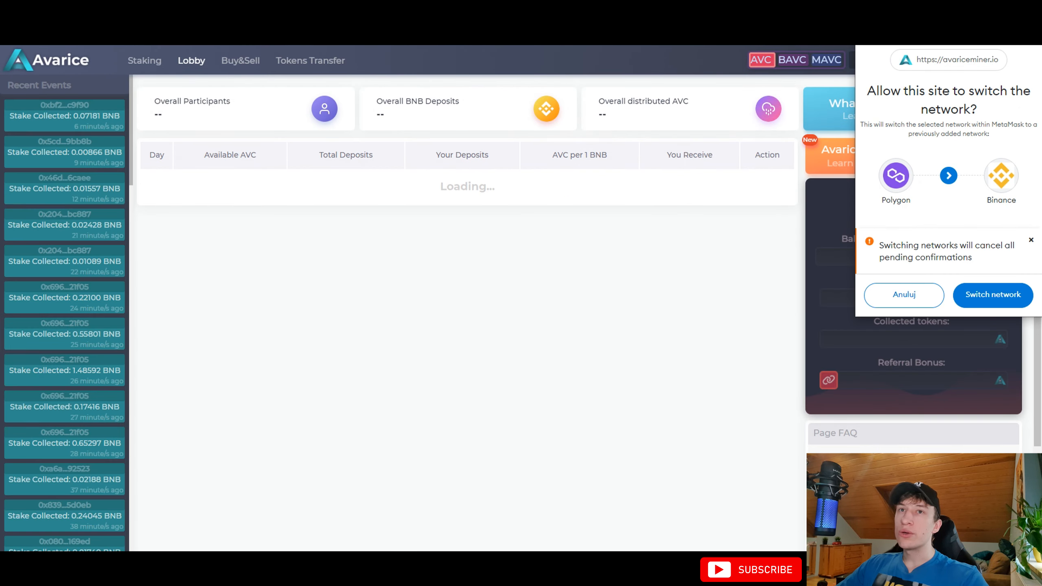
left_click(992, 294)
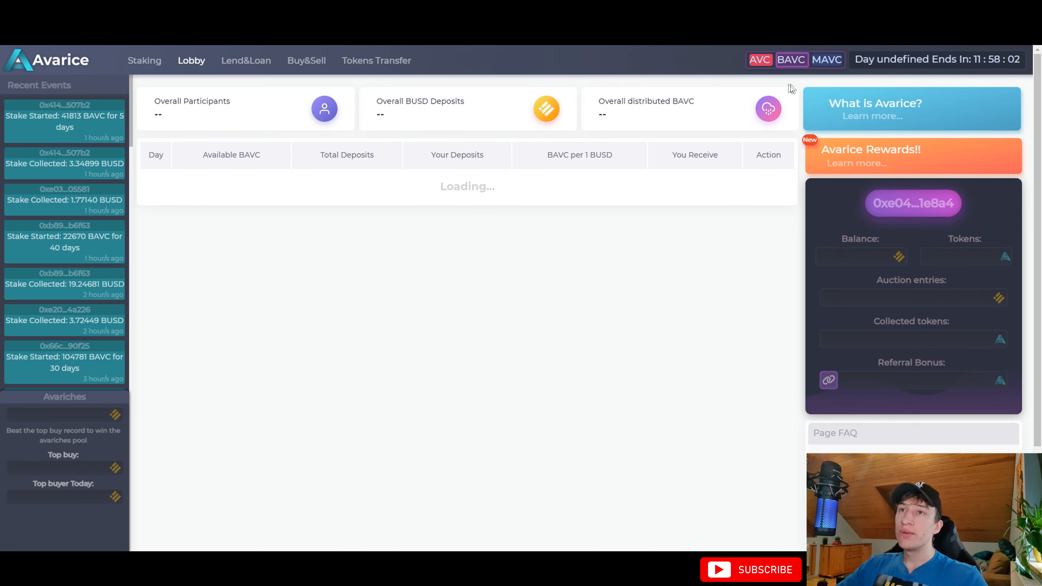
View the AVC lobby on BNB (day 125), then the BAVC lobby on BUSD (day 85).
left_click(759, 59)
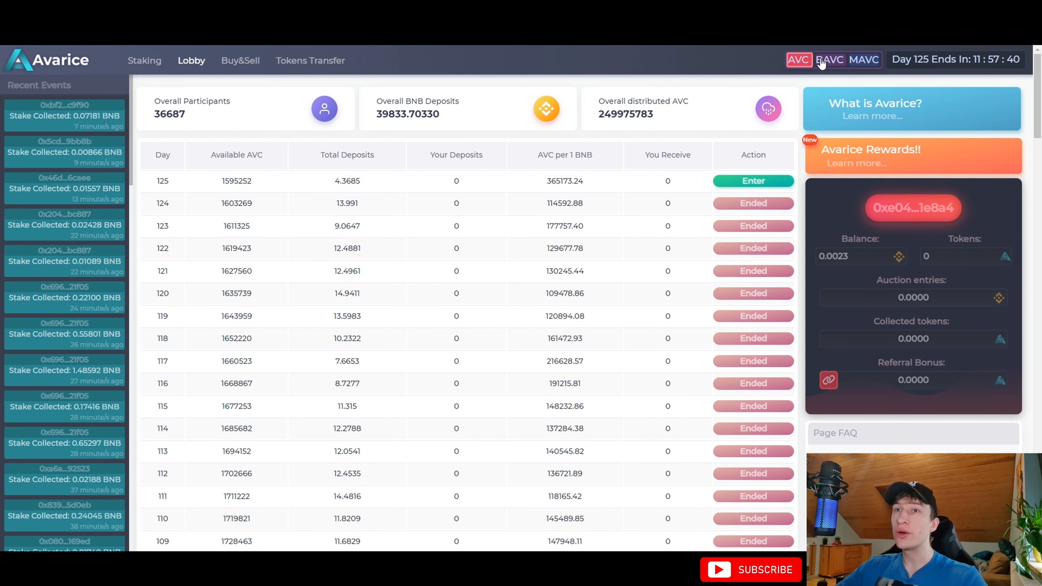
left_click(832, 60)
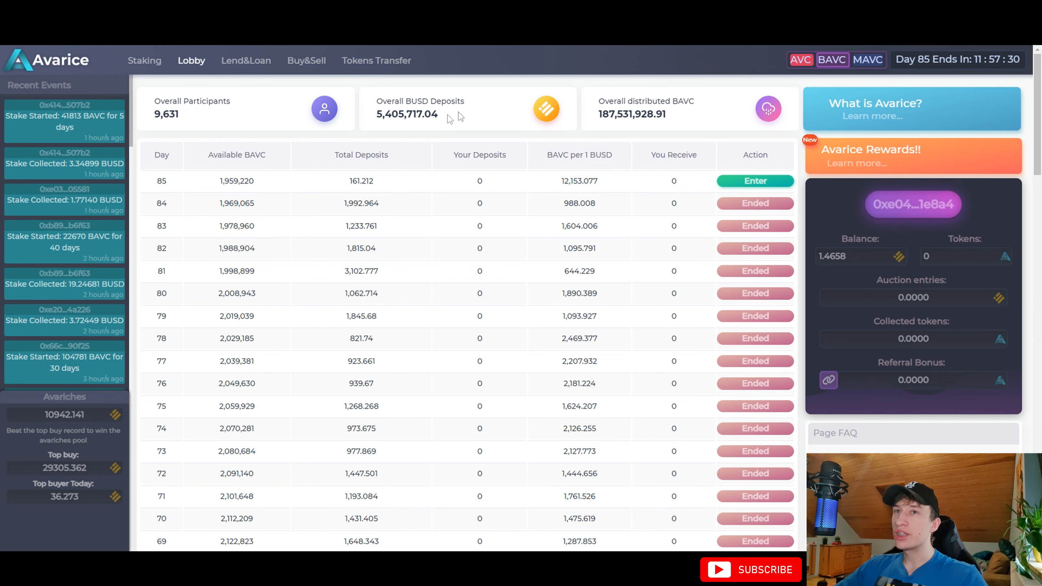
left_click(875, 60)
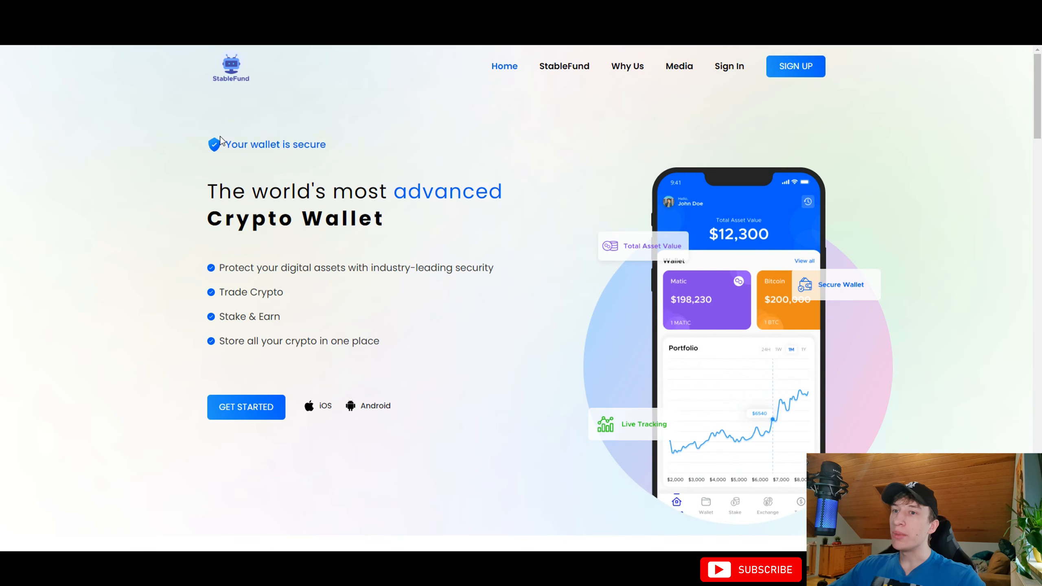
Scroll StableFund's homepage to the Maximum Profit, Continuous Growth and Daily Return cards.
scroll("down", 3)
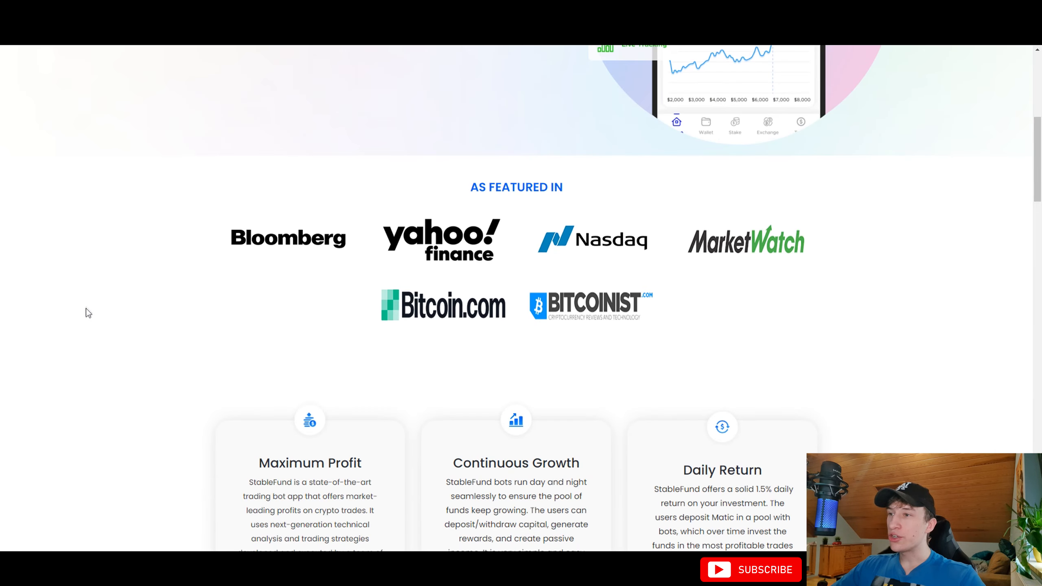
scroll("down", 3)
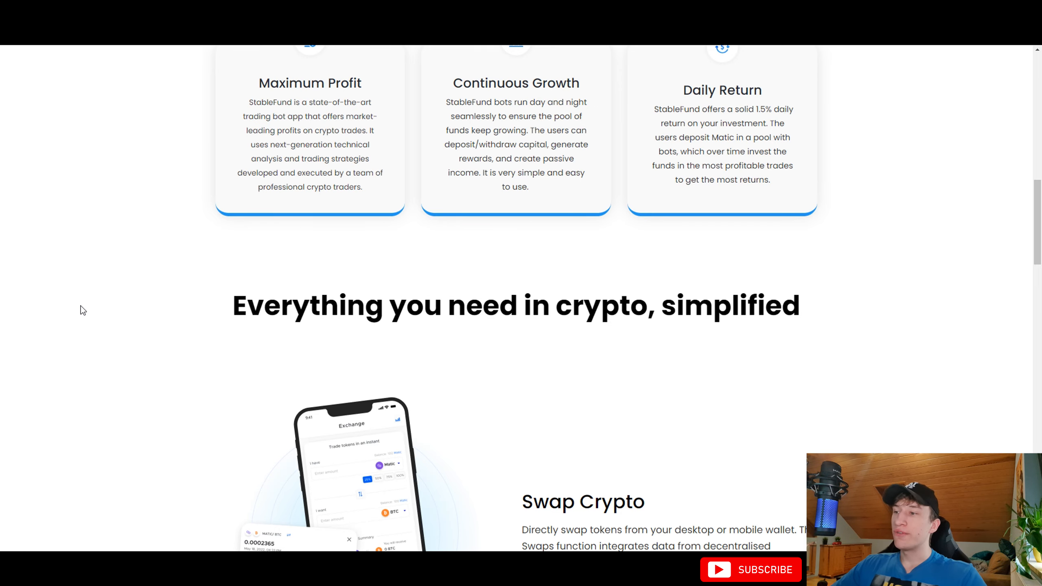
scroll("up", 3)
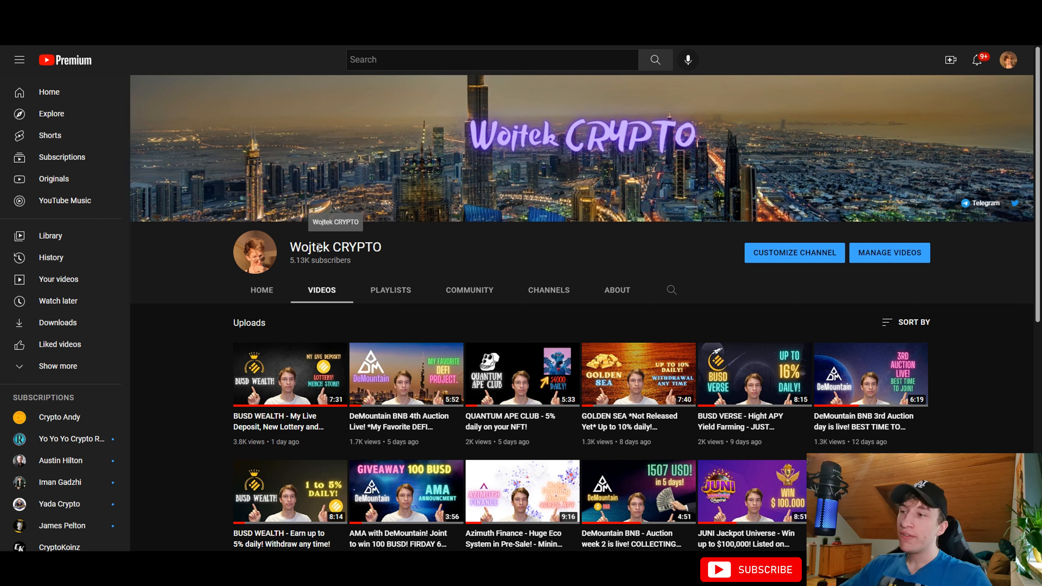
Visit the channel's Telegram community group, cancelling the open-desktop-app prompt.
left_click(984, 203)
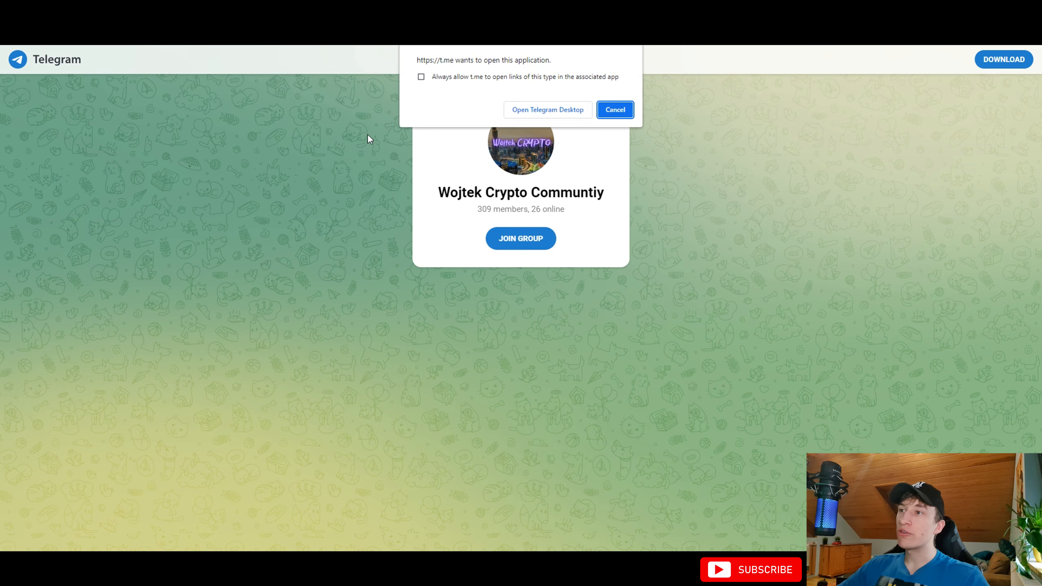
left_click(614, 109)
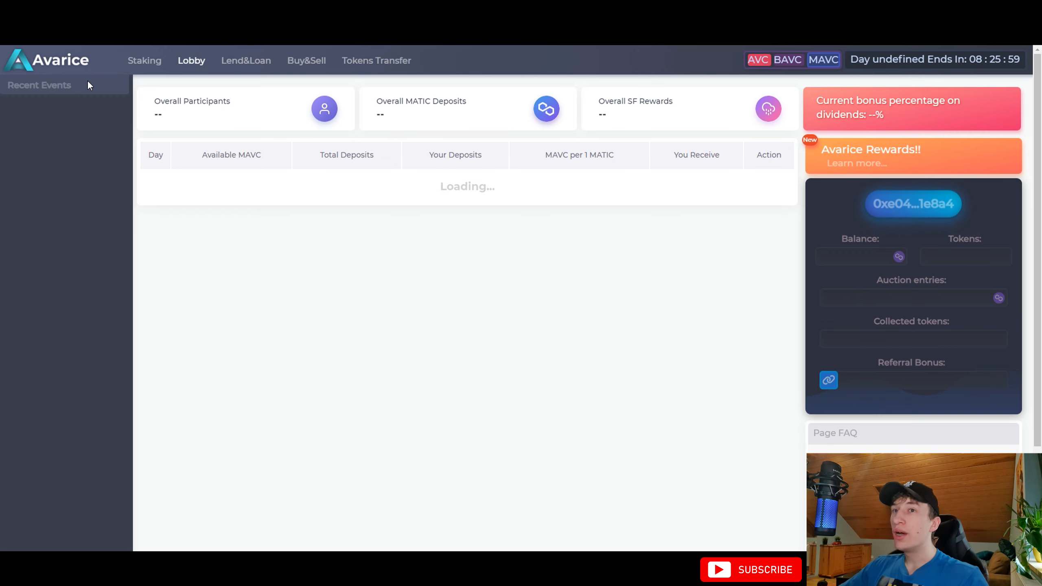
mouse_move(95, 147)
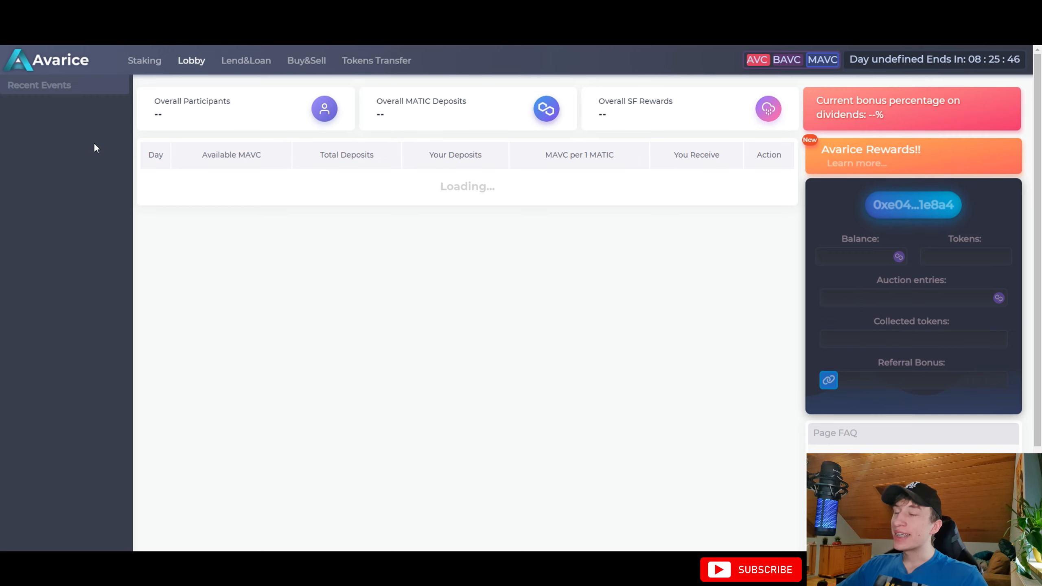